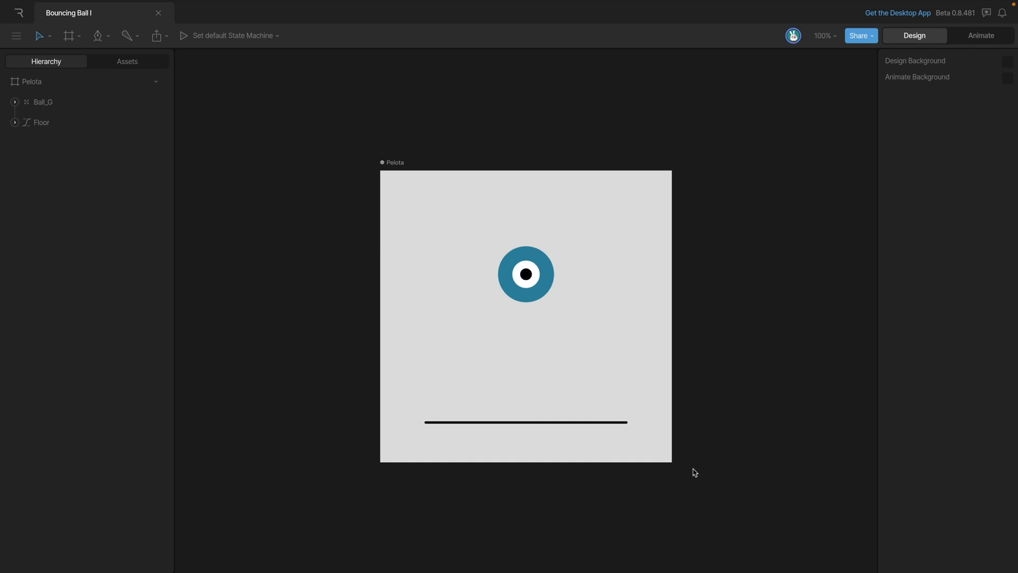
{"action": "mouse_move", "coordinate": [699, 477]}
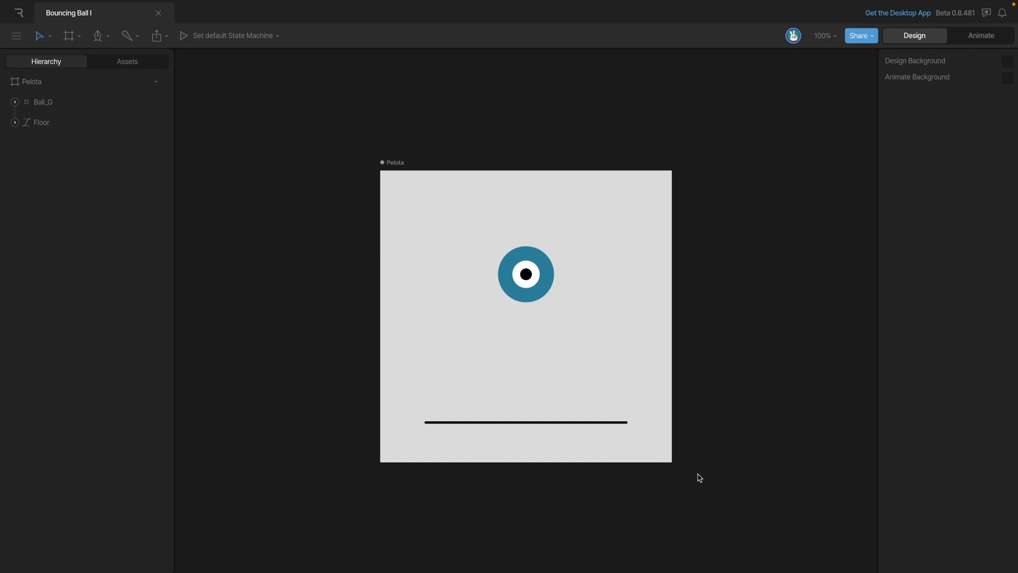
Step: Select the Ball_G group together with the Floor line in the Hierarchy
{"action": "left_click", "coordinate": [43, 102]}
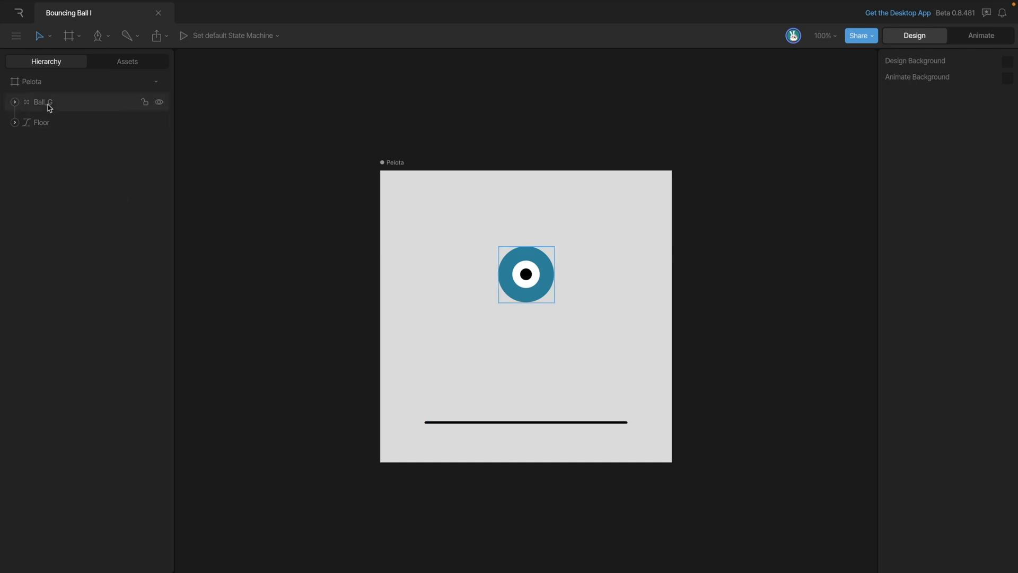
{"action": "left_click", "coordinate": [42, 102]}
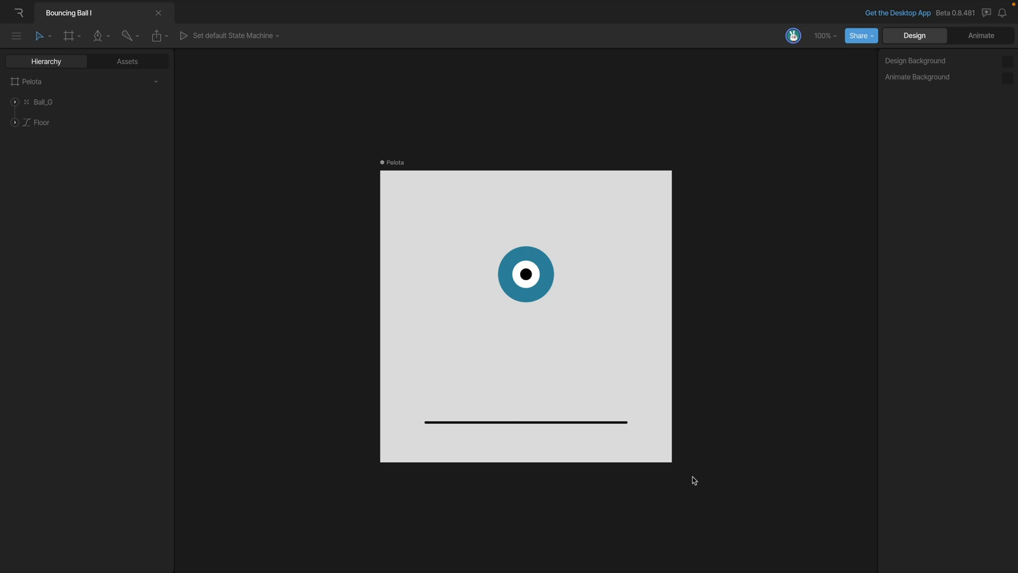
{"action": "mouse_move", "coordinate": [4, 3]}
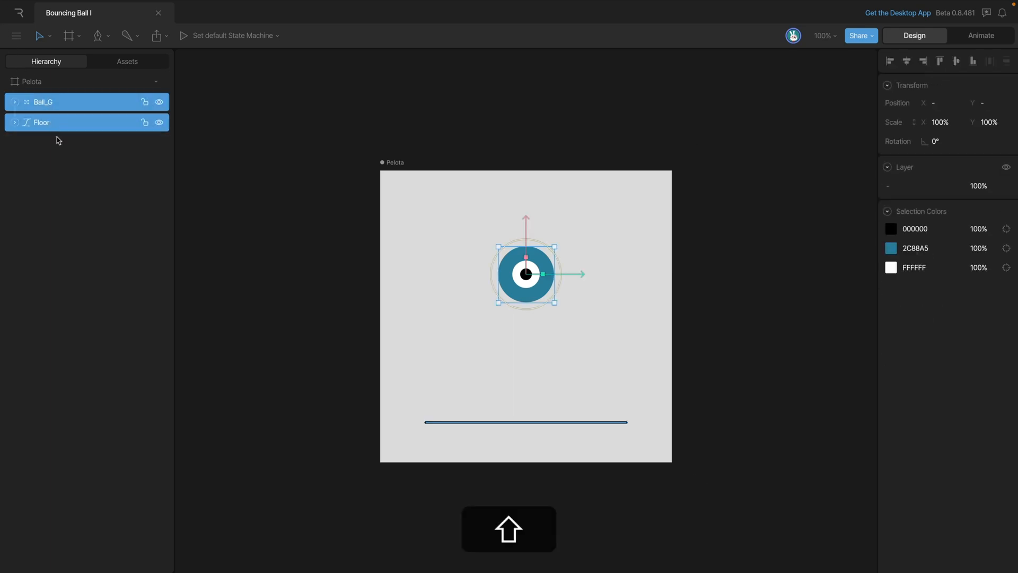
Step: Group Ball_G and Floor into a parent named ROOT and expand it in the Hierarchy
{"action": "key", "text": "cmd+g"}
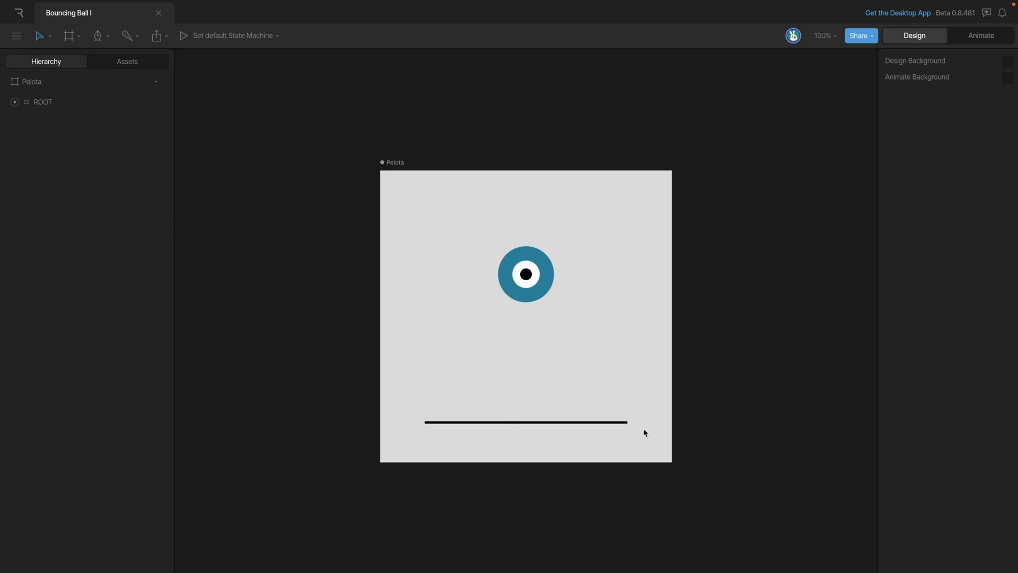
{"action": "mouse_move", "coordinate": [651, 452]}
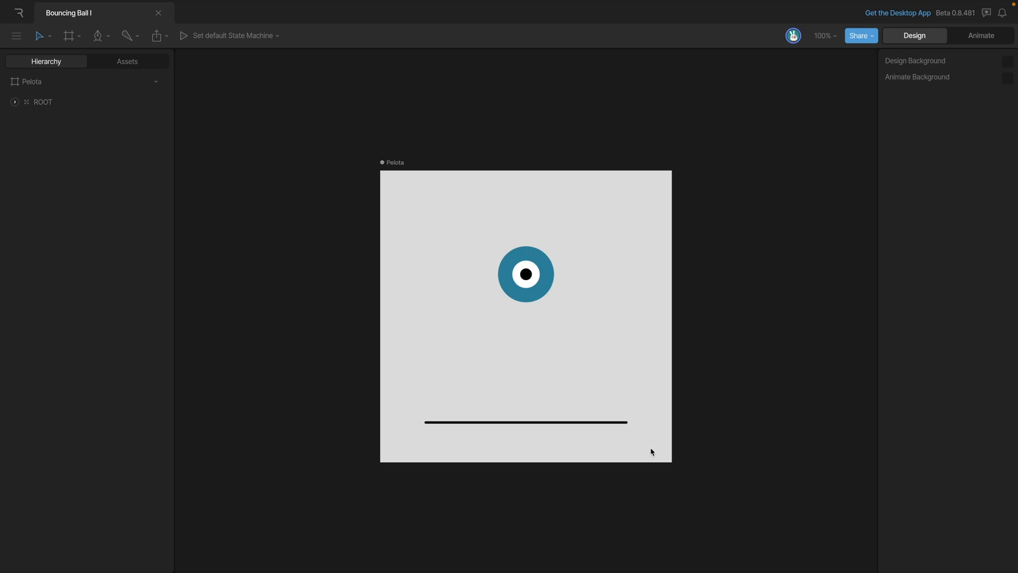
{"action": "left_click", "coordinate": [15, 101]}
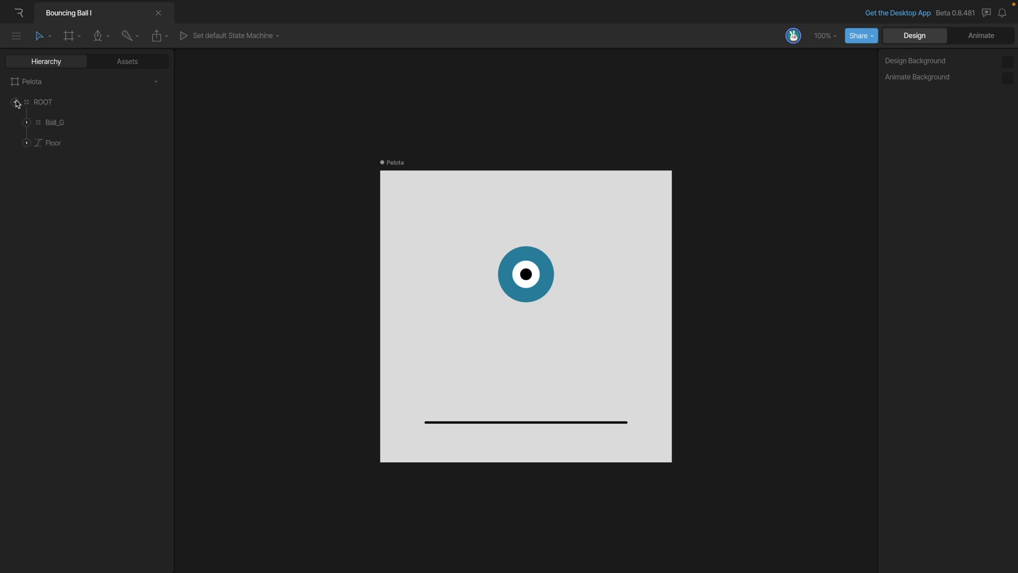
Step: With Freeze transform on, place Ball_G's origin at the ball's bottom edge and confirm with Done
{"action": "left_click", "coordinate": [54, 122]}
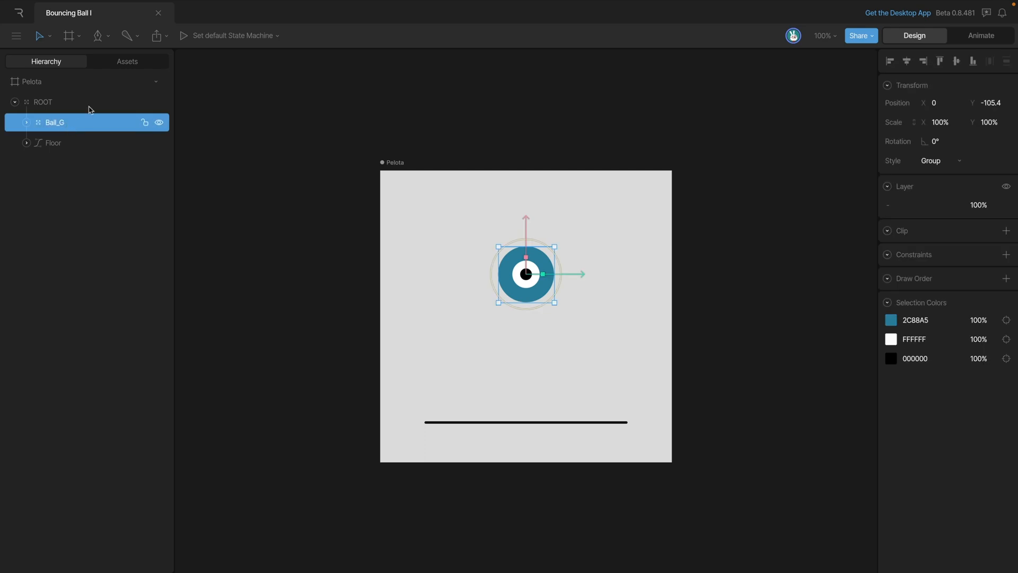
{"action": "left_click", "coordinate": [42, 36]}
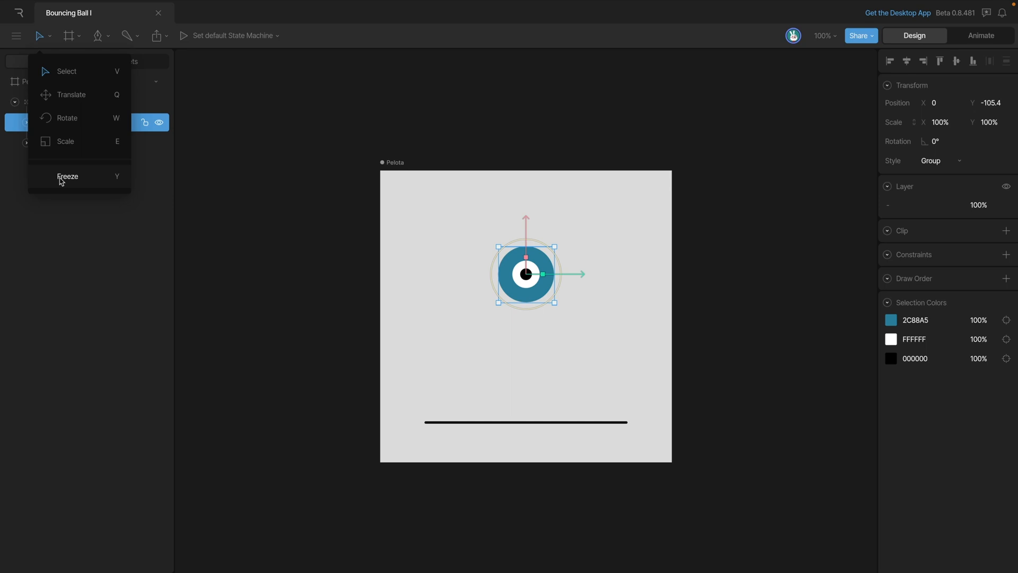
{"action": "left_click", "coordinate": [68, 176]}
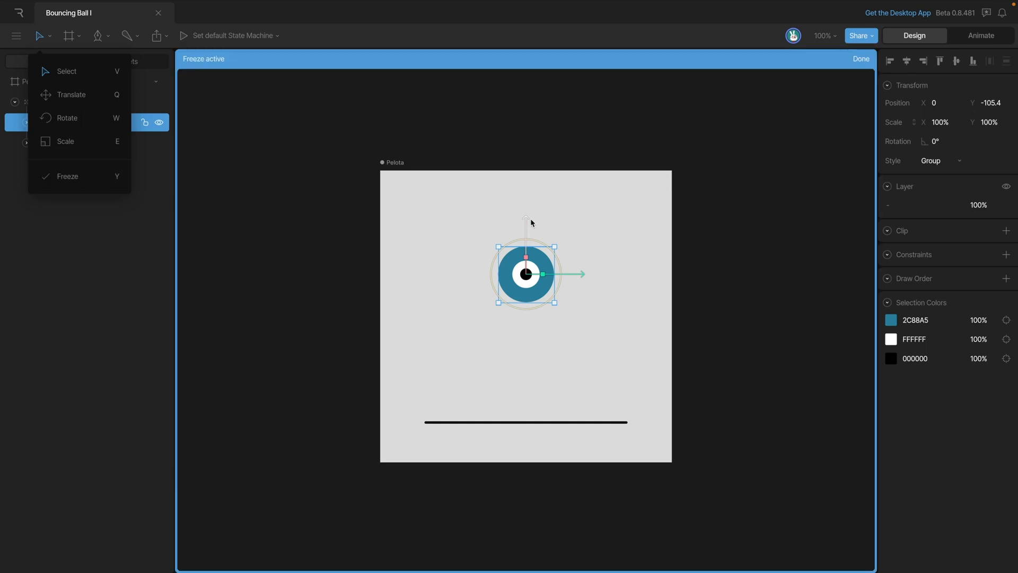
{"action": "left_click", "coordinate": [67, 117]}
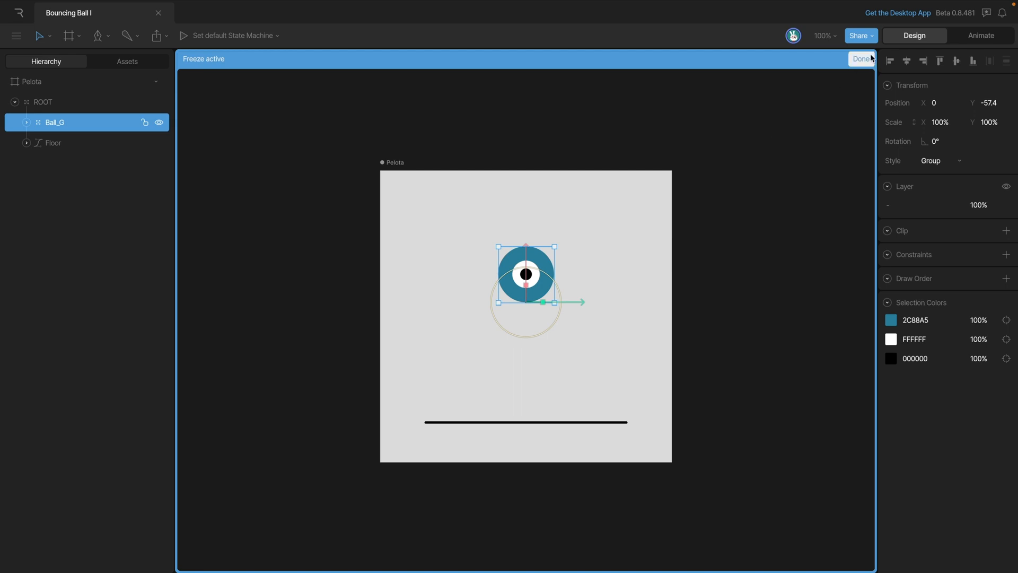
{"action": "left_click", "coordinate": [860, 58]}
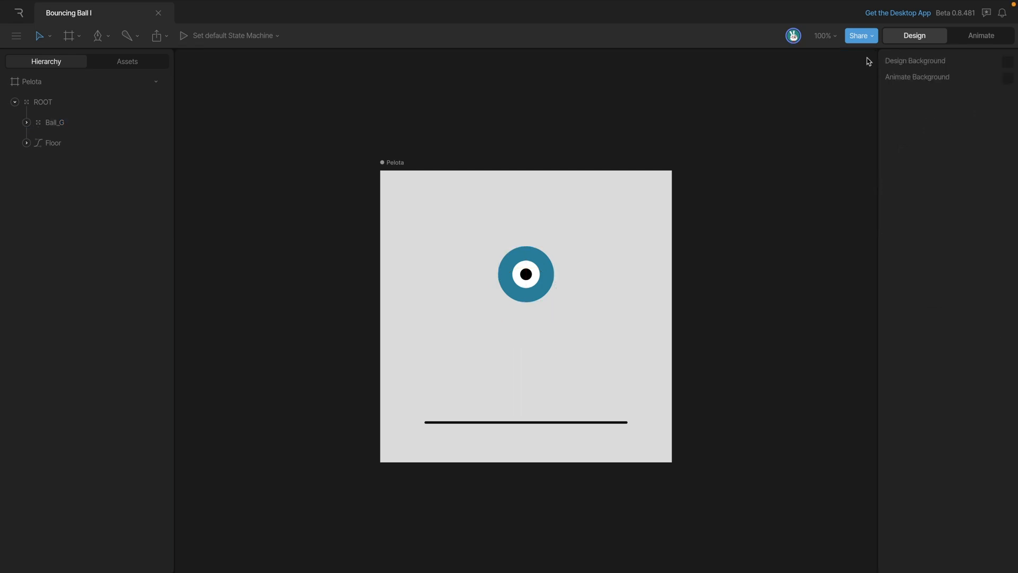
Step: In Animate mode, key Ball_G's Position Y at frame 0 and expand its timeline properties
{"action": "left_click", "coordinate": [981, 36]}
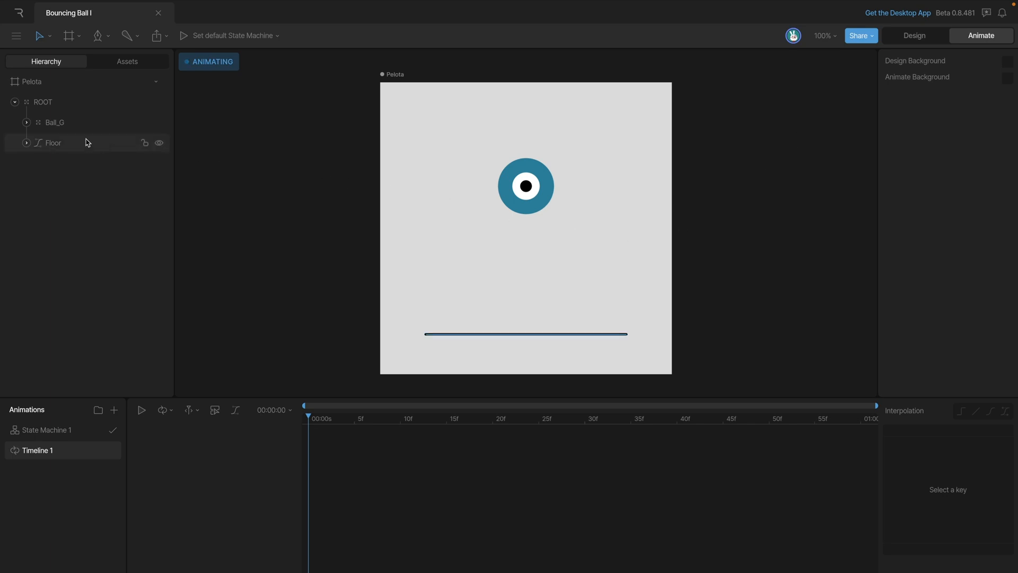
{"action": "left_click", "coordinate": [54, 122]}
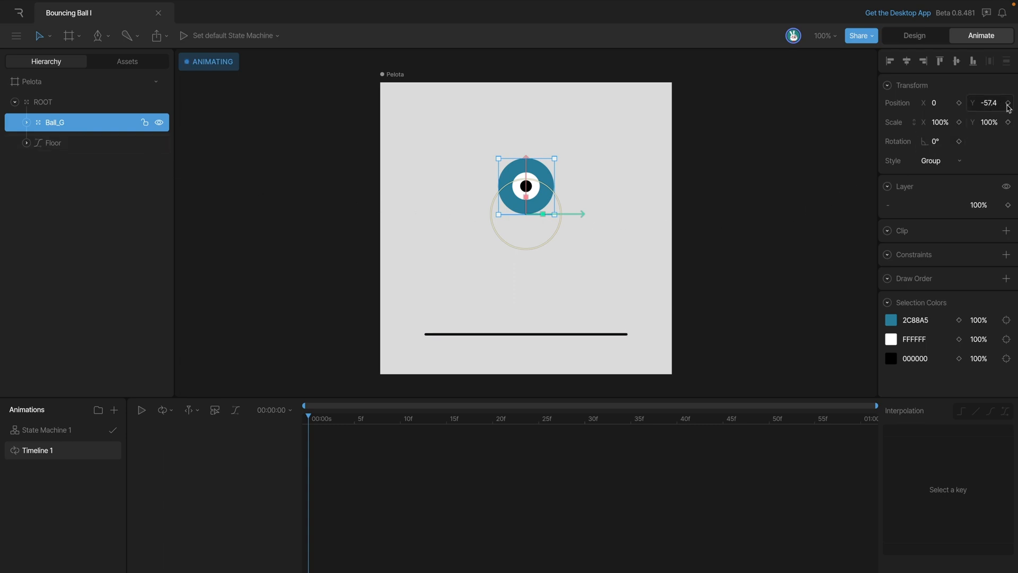
{"action": "left_click", "coordinate": [1002, 103]}
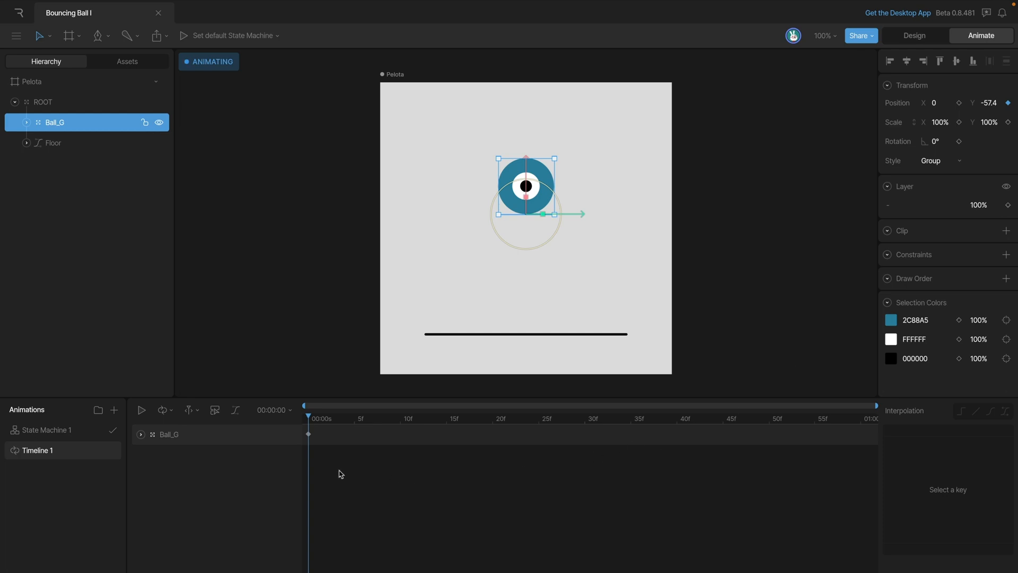
{"action": "mouse_move", "coordinate": [147, 461]}
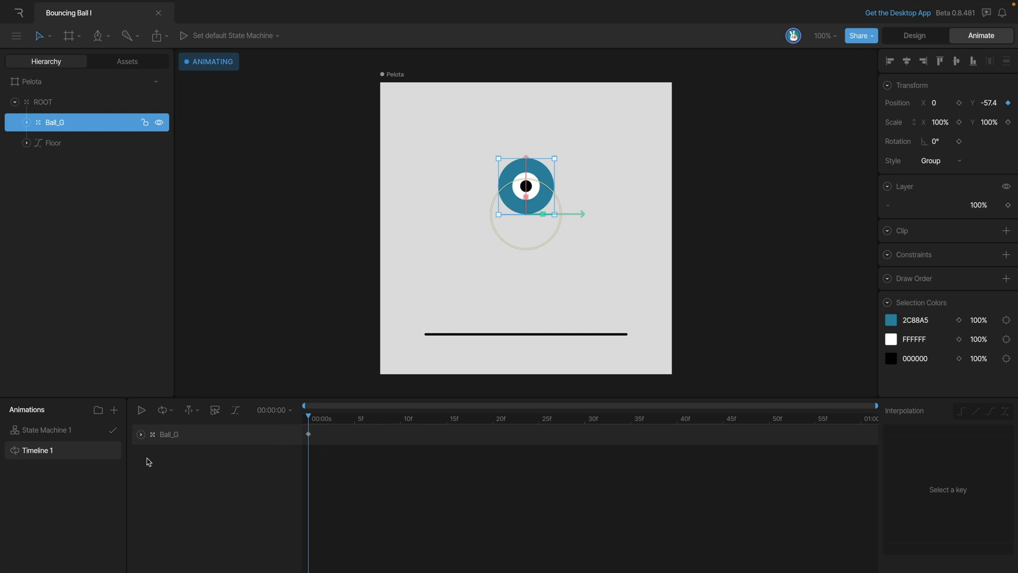
{"action": "left_click", "coordinate": [140, 434]}
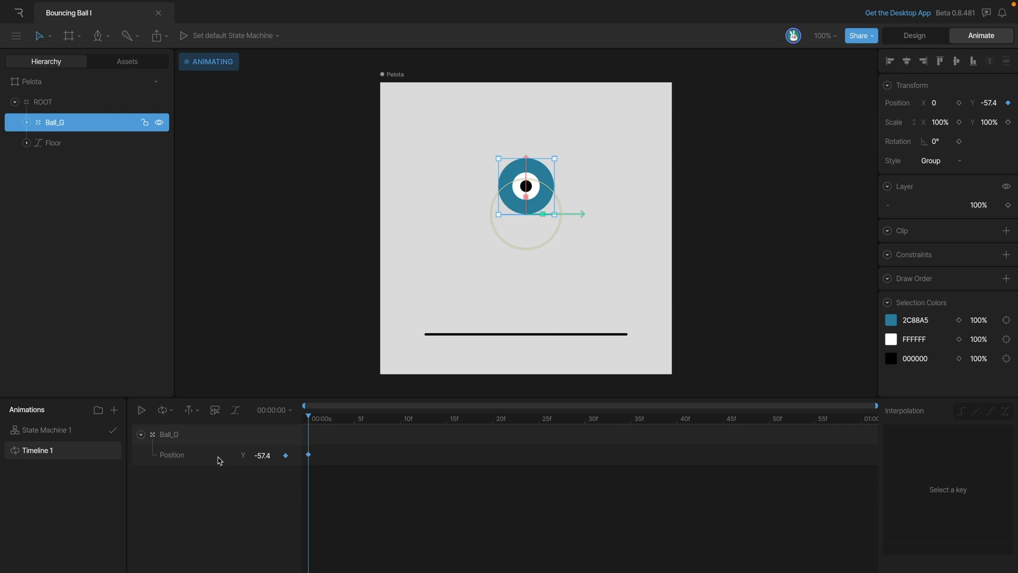
{"action": "mouse_move", "coordinate": [528, 427]}
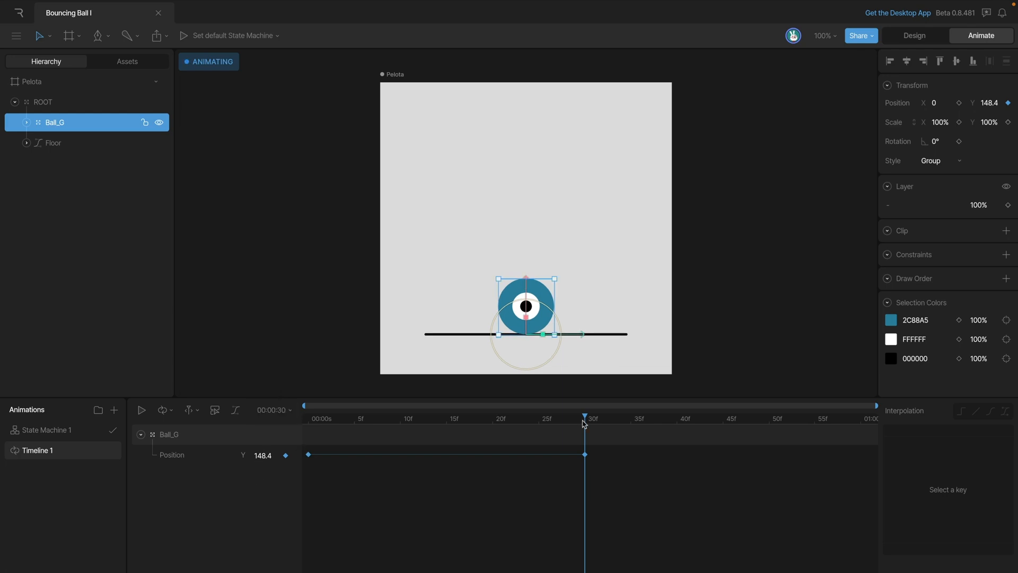
Step: Key Ball_G at floor level (Y 148.4) at 30f, then paste the starting key at frame 60
{"action": "left_click", "coordinate": [308, 417]}
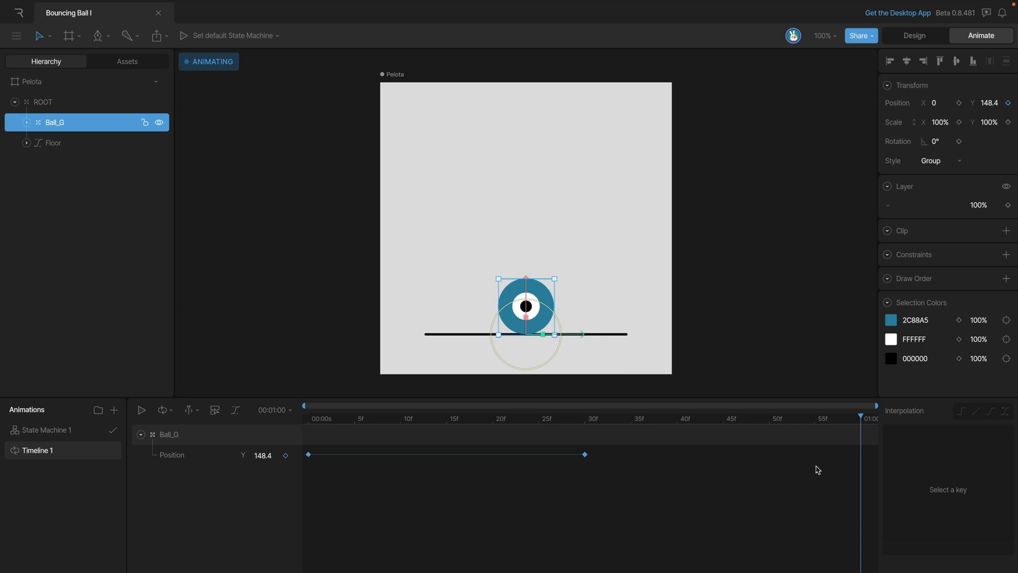
{"action": "mouse_move", "coordinate": [381, 507]}
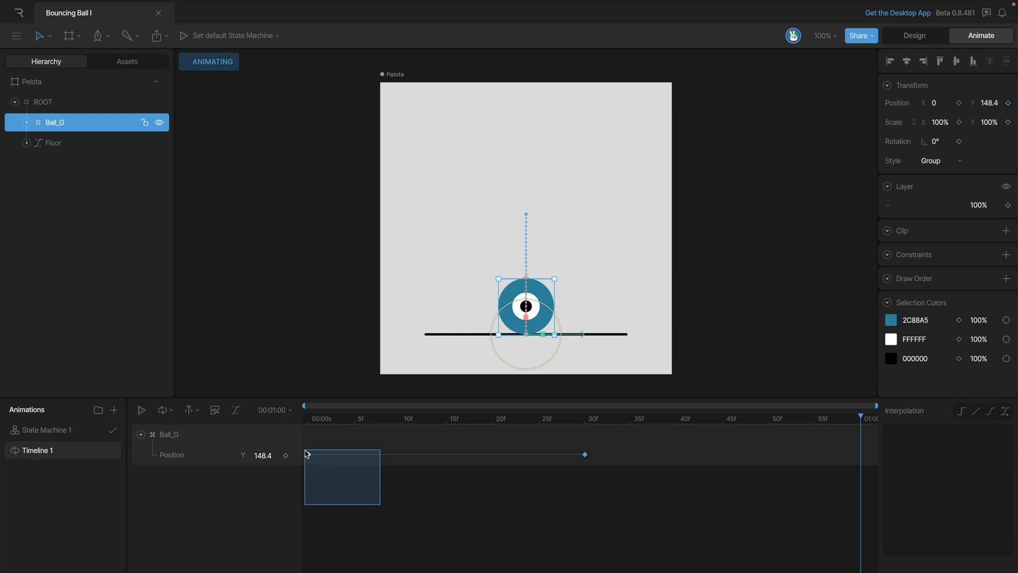
{"action": "key", "text": "cmd+c"}
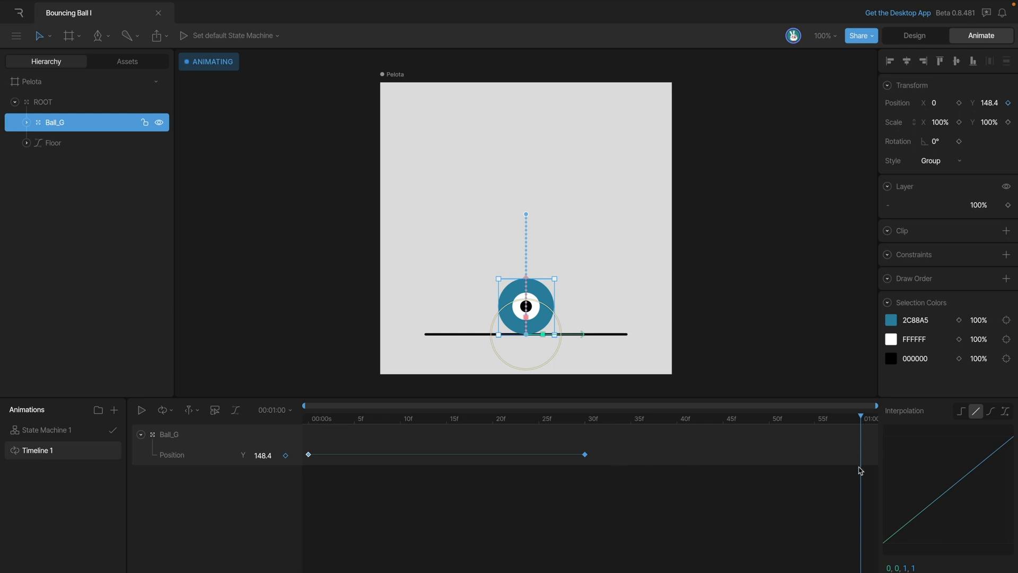
{"action": "key", "text": "cmd"}
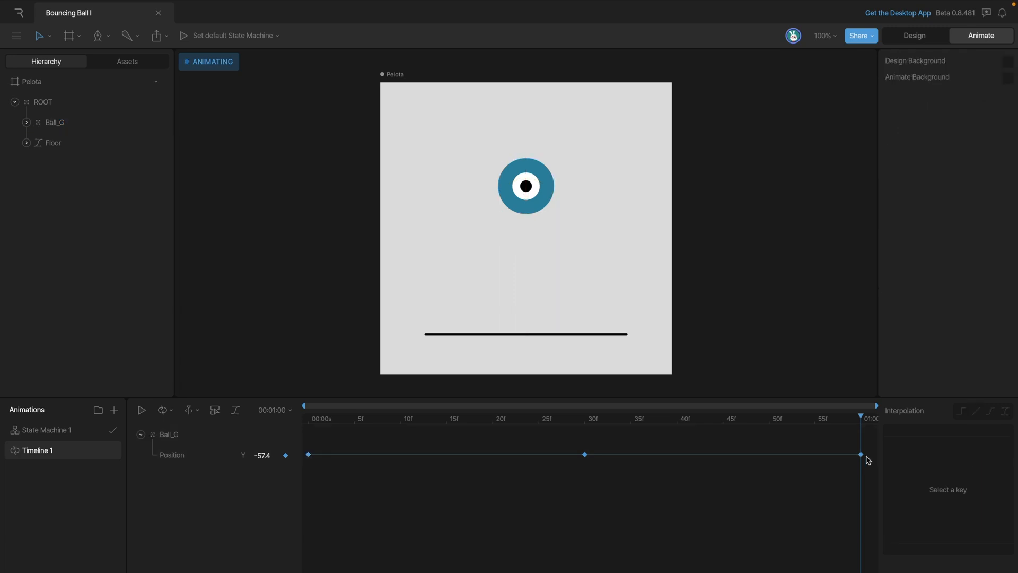
Step: Return to frame 0 with Ball_G's Y keys at 0, 30 and 60, then deselect the ball group
{"action": "left_click", "coordinate": [141, 409]}
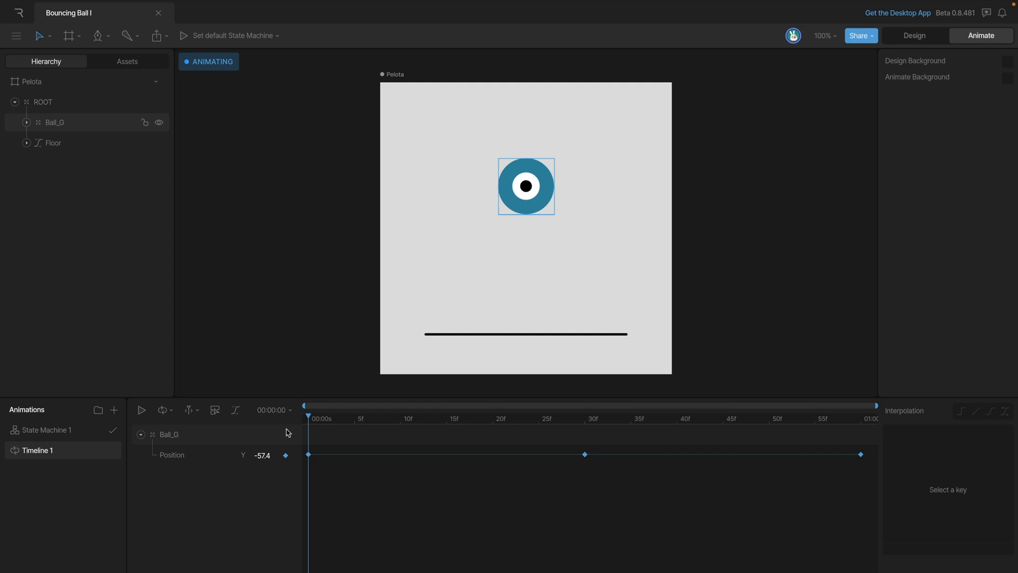
{"action": "left_click", "coordinate": [328, 483]}
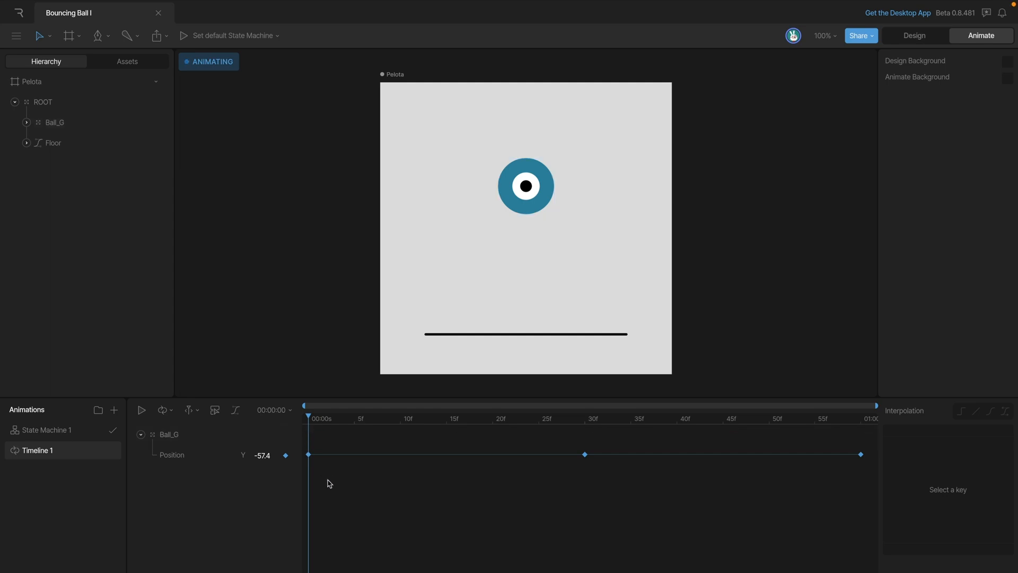
Step: Set the frame-0 Position Y key to Cubic interpolation and preview the ball mid-fall
{"action": "left_click", "coordinate": [54, 121]}
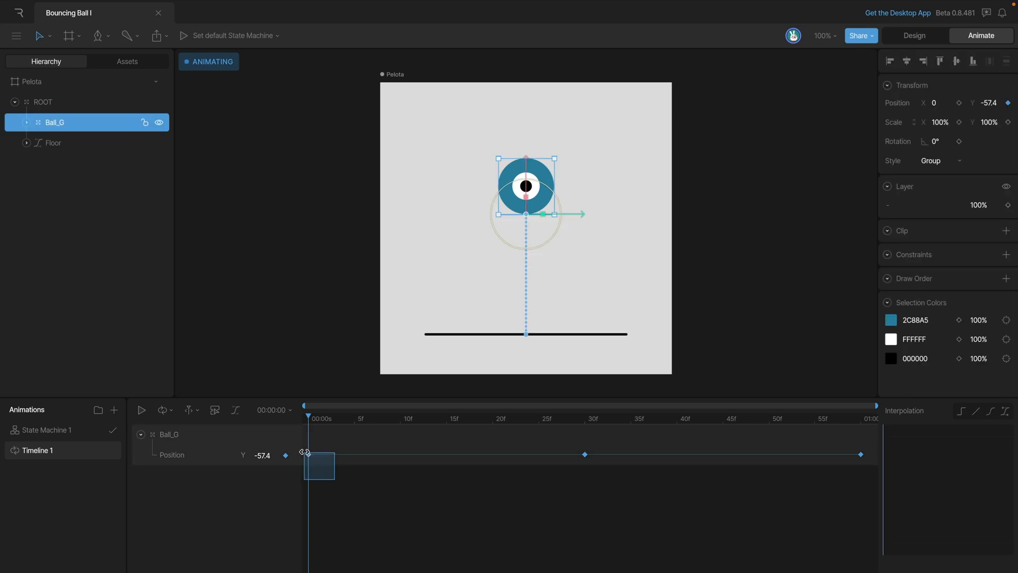
{"action": "left_click", "coordinate": [975, 410]}
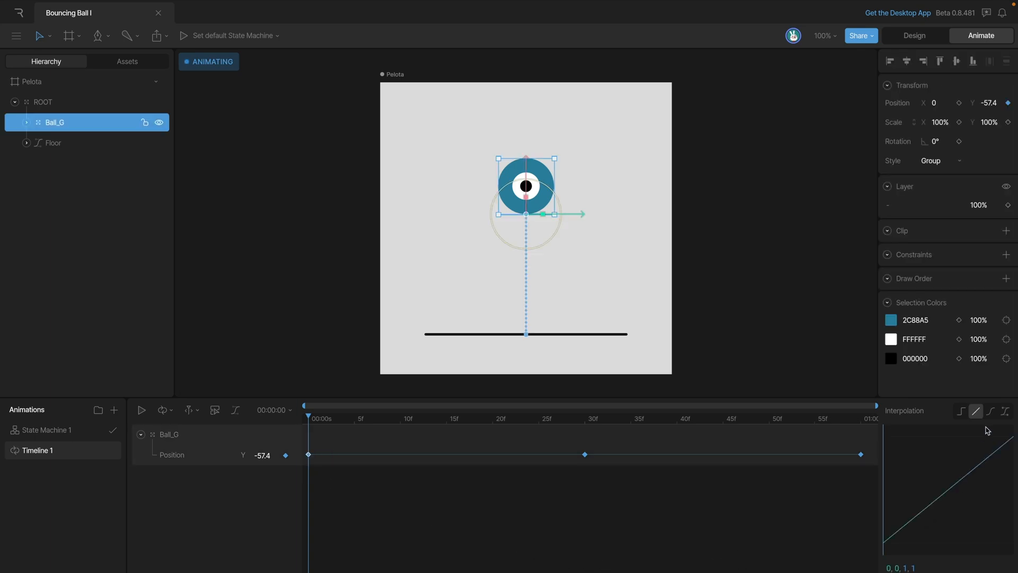
{"action": "left_click", "coordinate": [990, 412]}
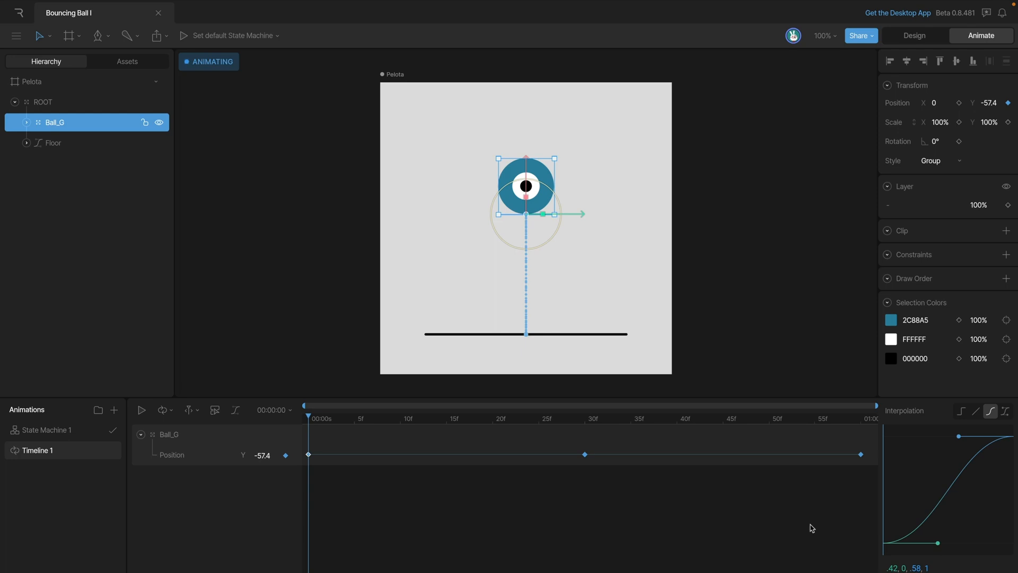
{"action": "mouse_move", "coordinate": [915, 537]}
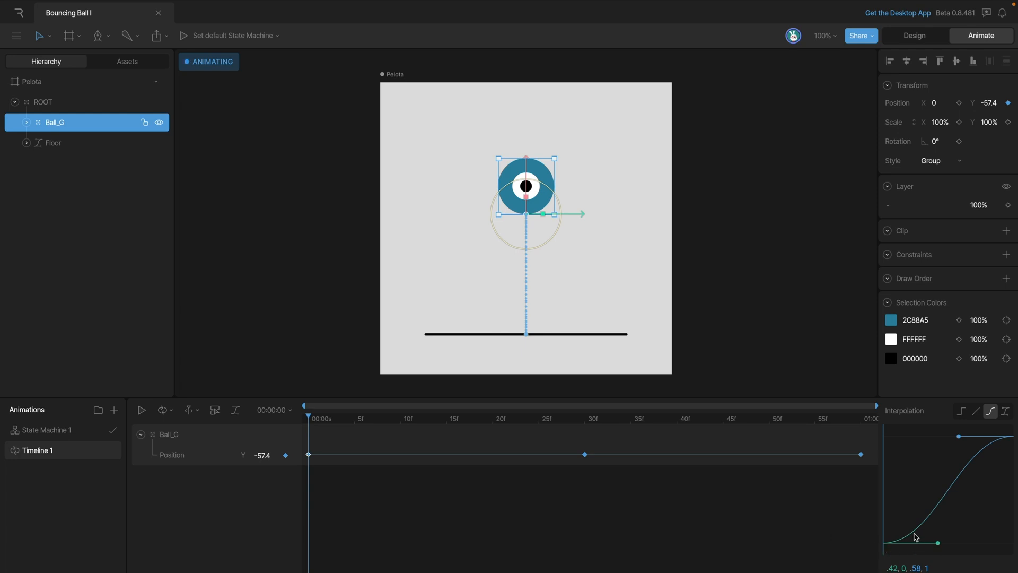
{"action": "mouse_move", "coordinate": [978, 475]}
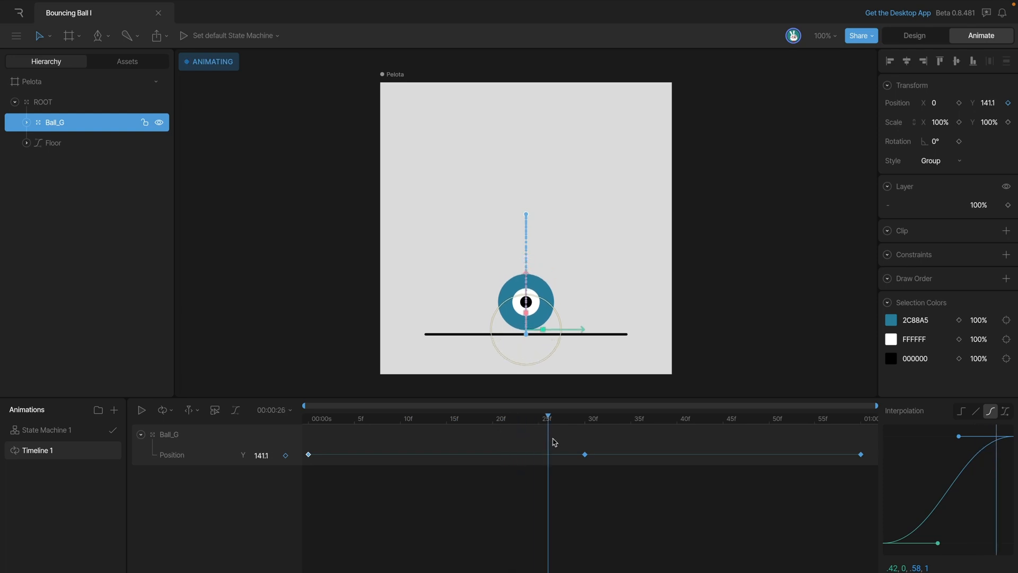
{"action": "left_click", "coordinate": [410, 418]}
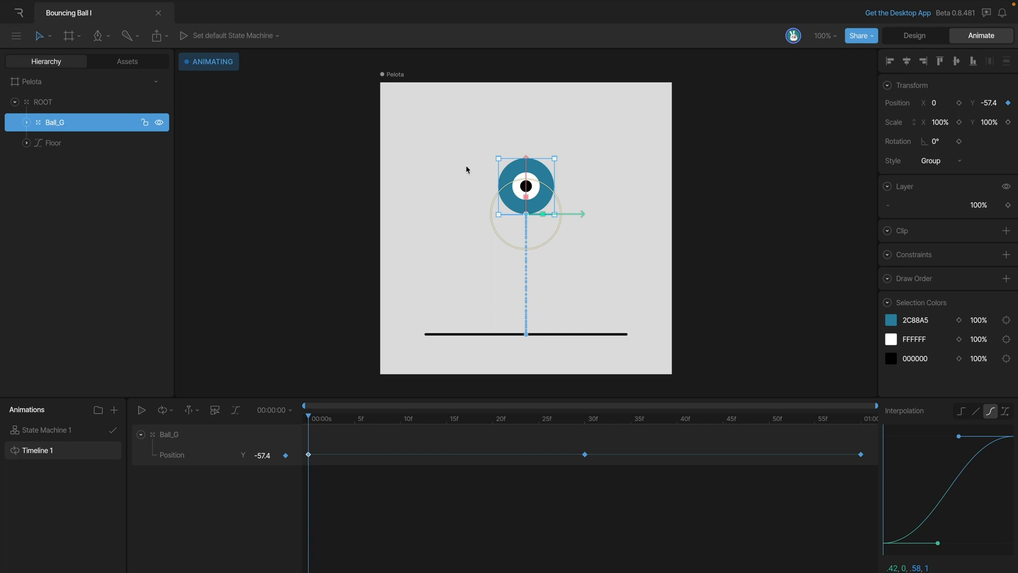
{"action": "mouse_move", "coordinate": [470, 226]}
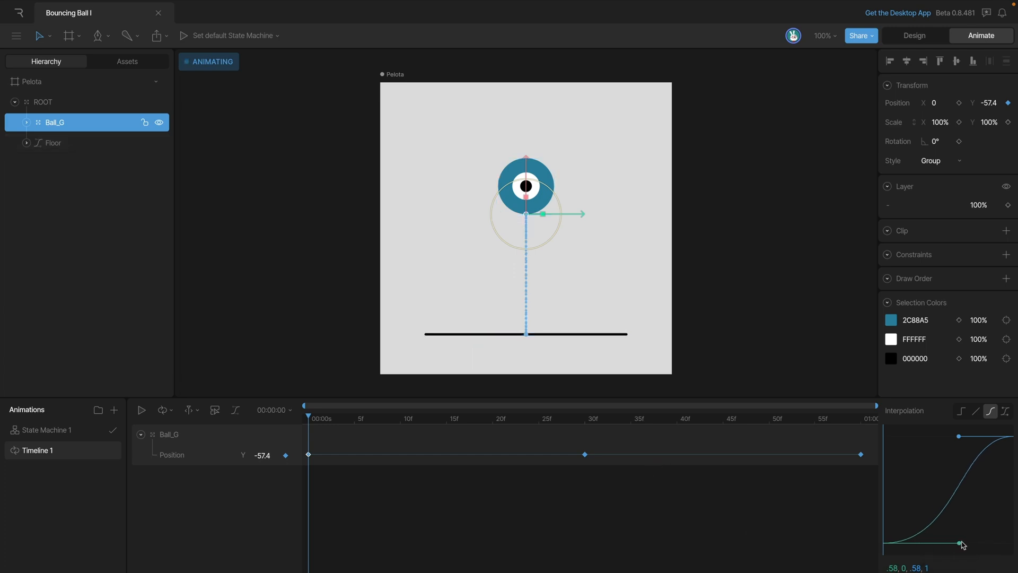
Step: Shape the bezier into a steep ease-in so the fall starts slow and accelerates near the ground
{"action": "left_click_drag", "start_coordinate": [959, 544], "coordinate": [993, 544]}
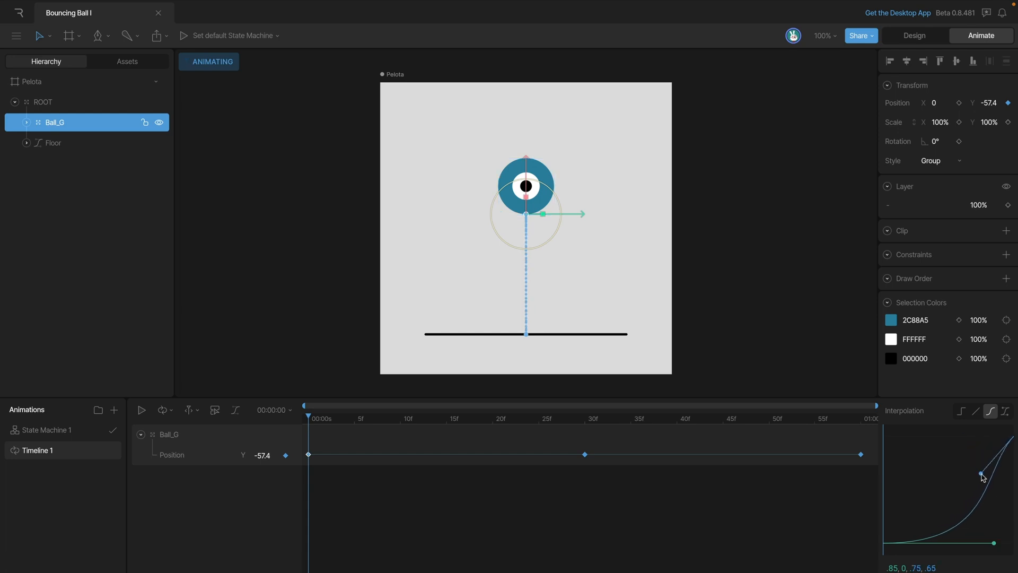
{"action": "left_click_drag", "start_coordinate": [982, 473], "coordinate": [992, 490]}
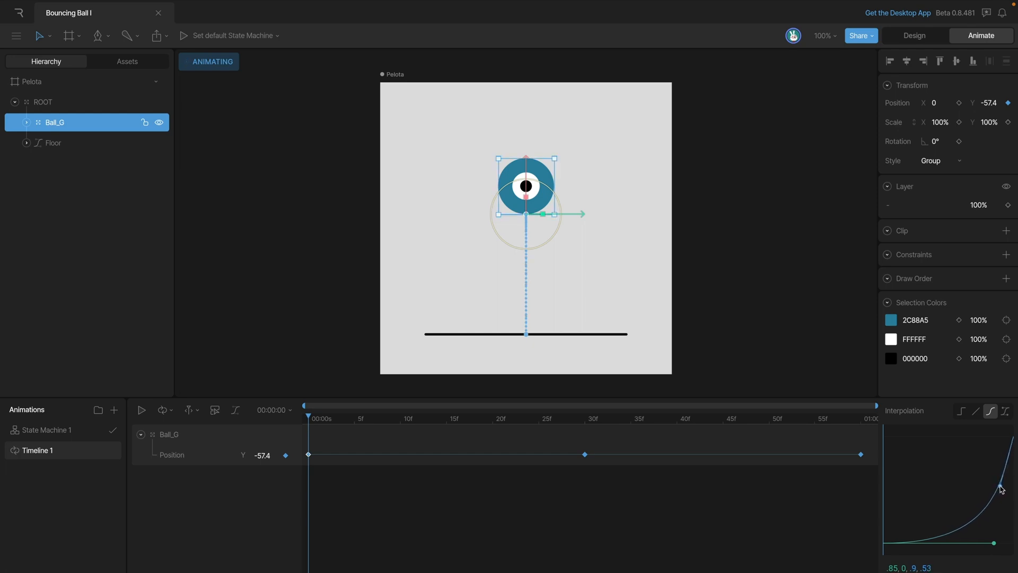
{"action": "left_click", "coordinate": [141, 410]}
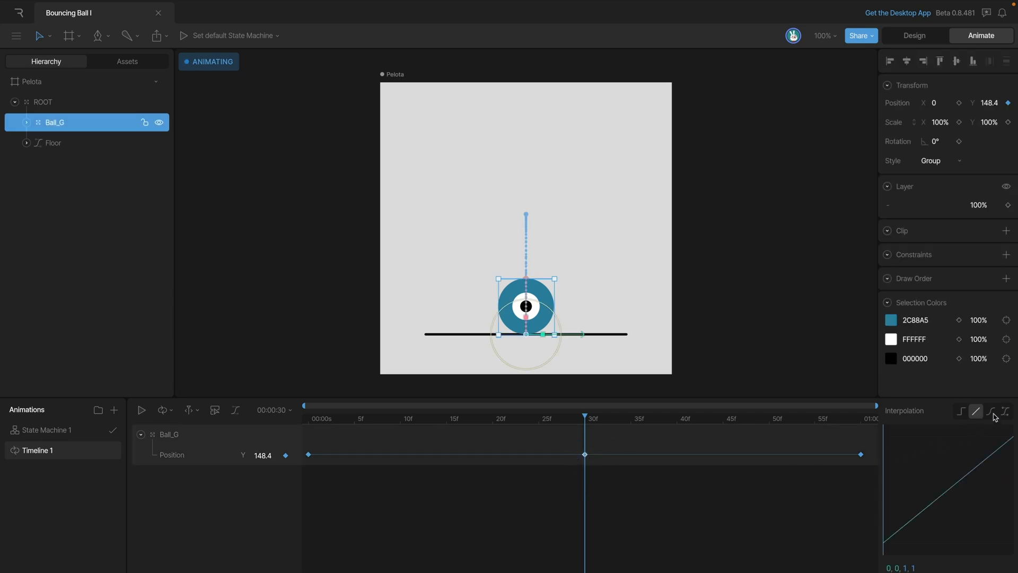
Step: Give the frame-30 key a Cubic ease-out curve so the rise slows at the top, then deselect
{"action": "left_click", "coordinate": [1004, 410]}
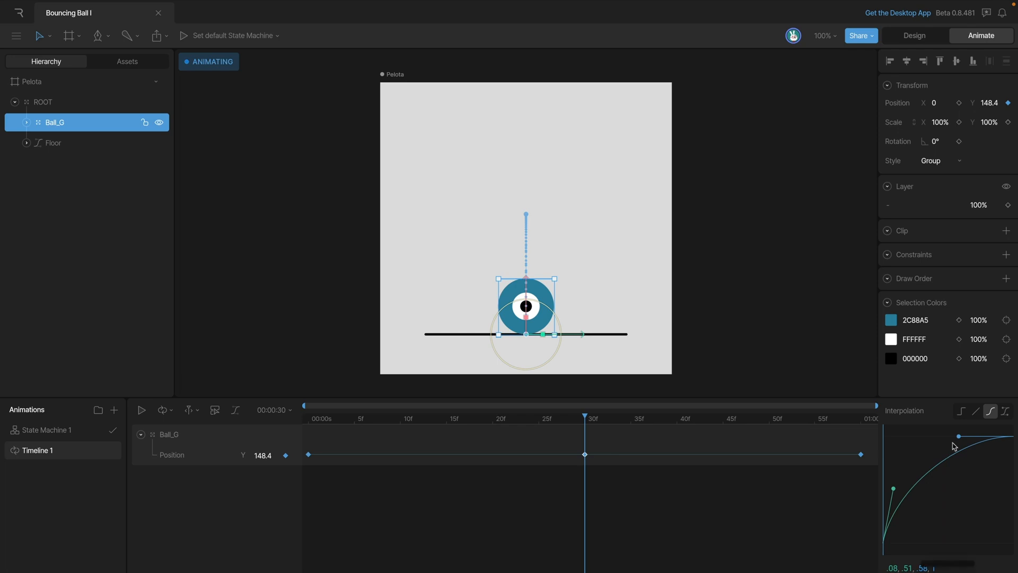
{"action": "mouse_move", "coordinate": [959, 442]}
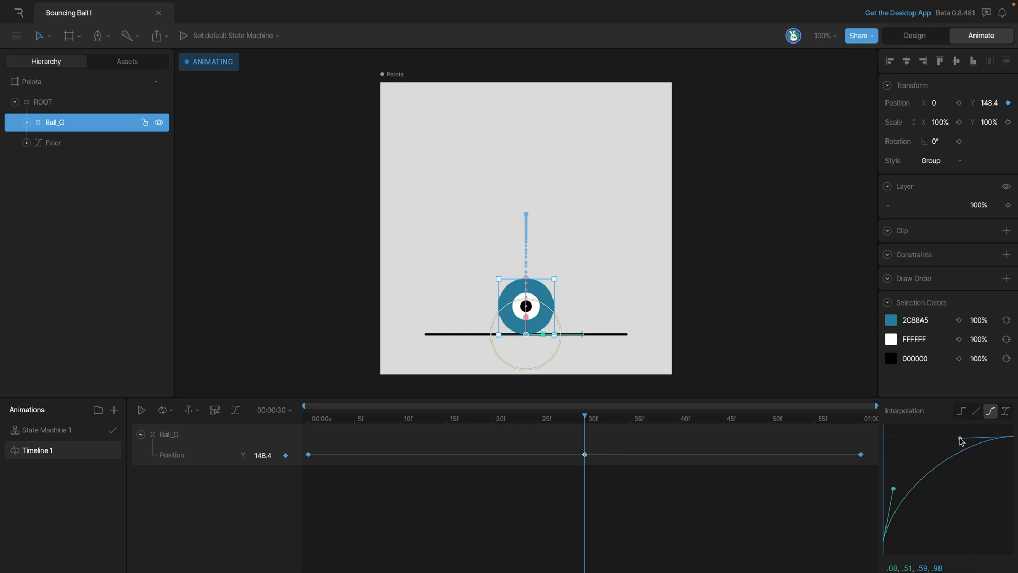
{"action": "left_click_drag", "start_coordinate": [960, 441], "coordinate": [932, 435]}
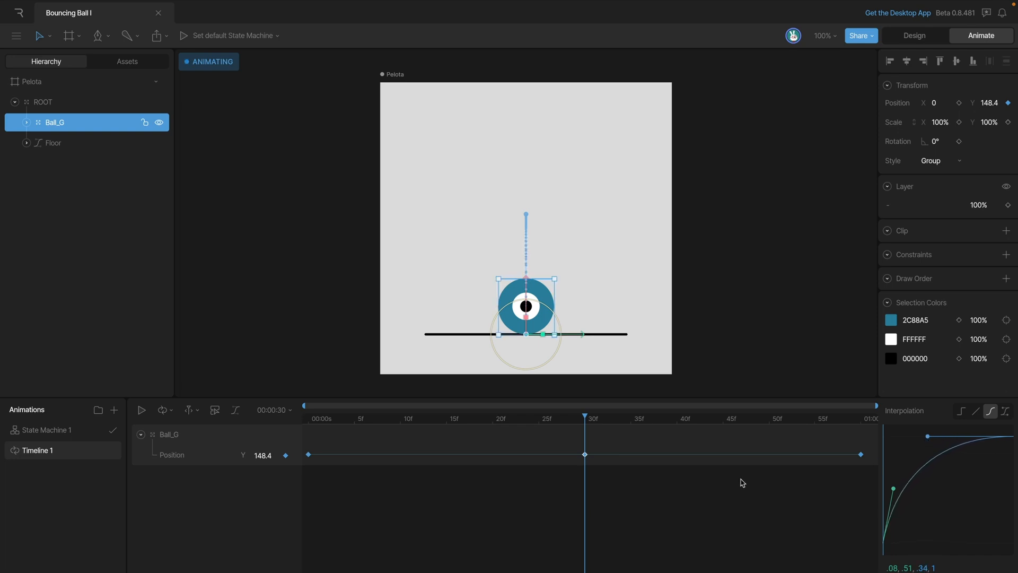
{"action": "left_click", "coordinate": [141, 409]}
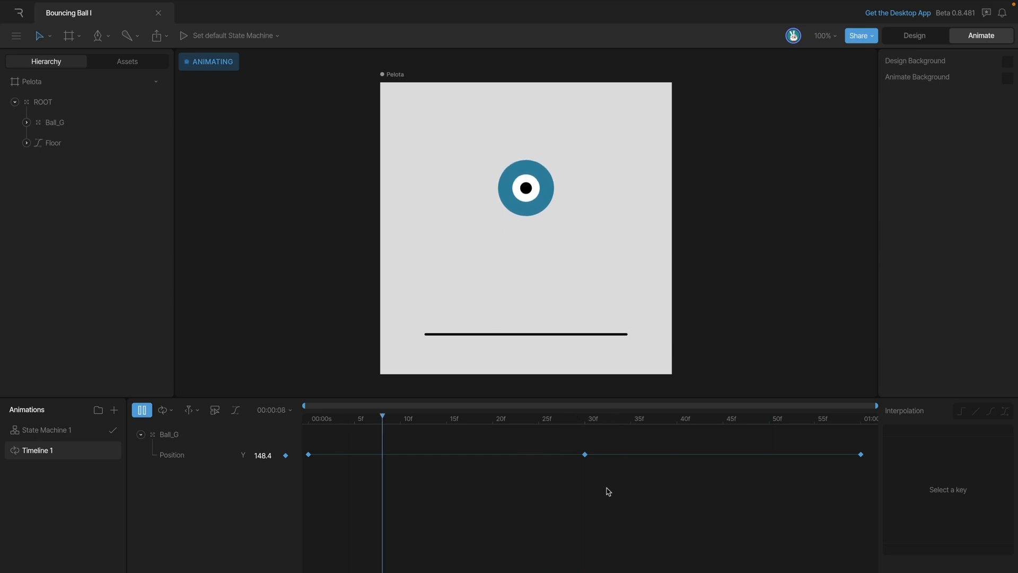
{"action": "left_click", "coordinate": [141, 409]}
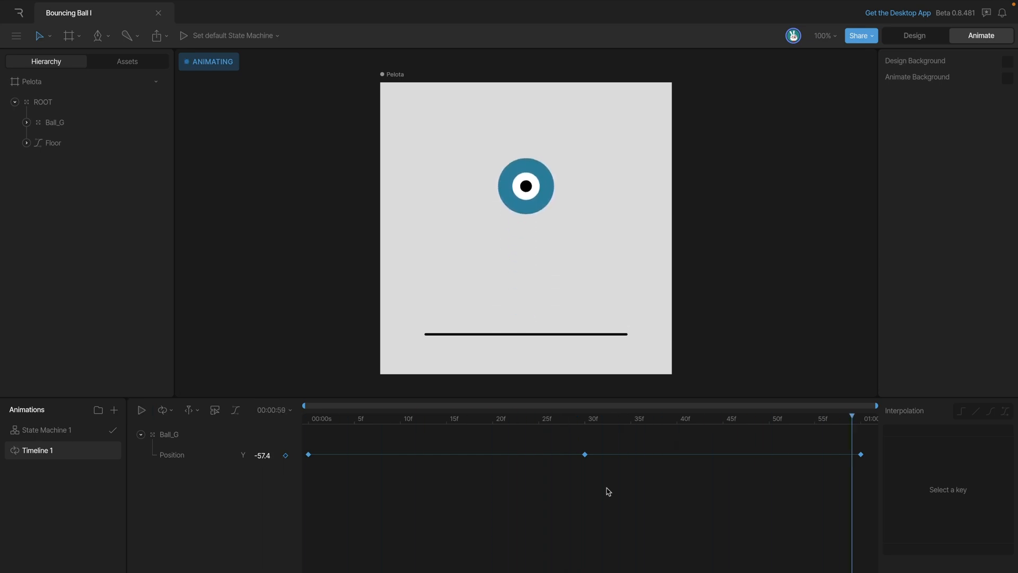
{"action": "left_click", "coordinate": [520, 413]}
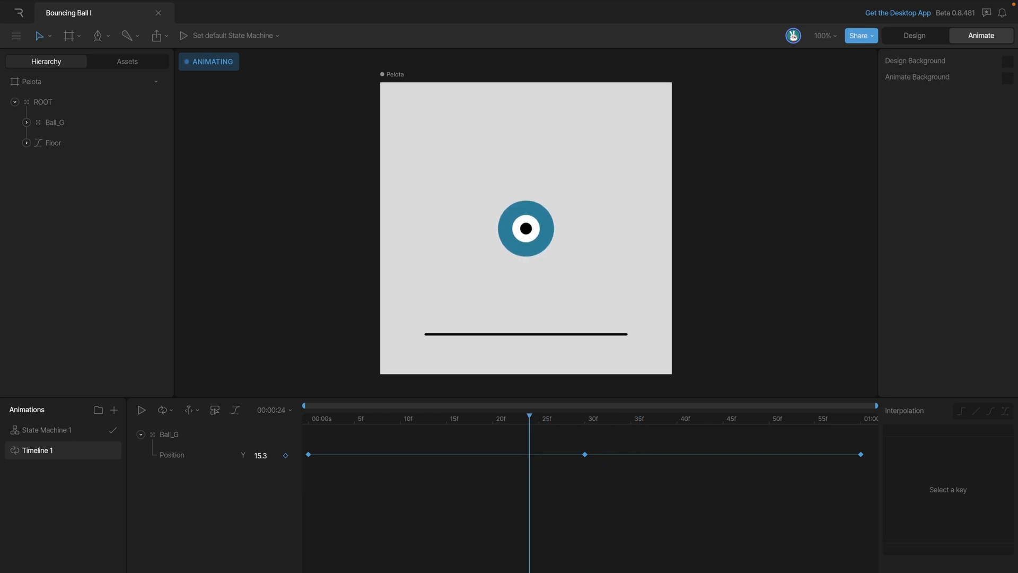
{"action": "mouse_move", "coordinate": [527, 282]}
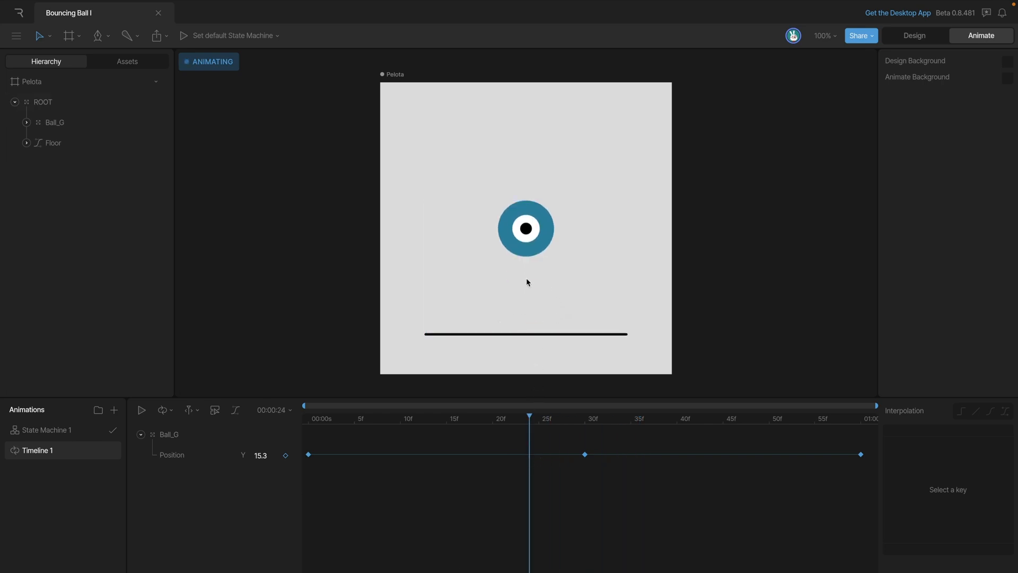
{"action": "mouse_move", "coordinate": [534, 319]}
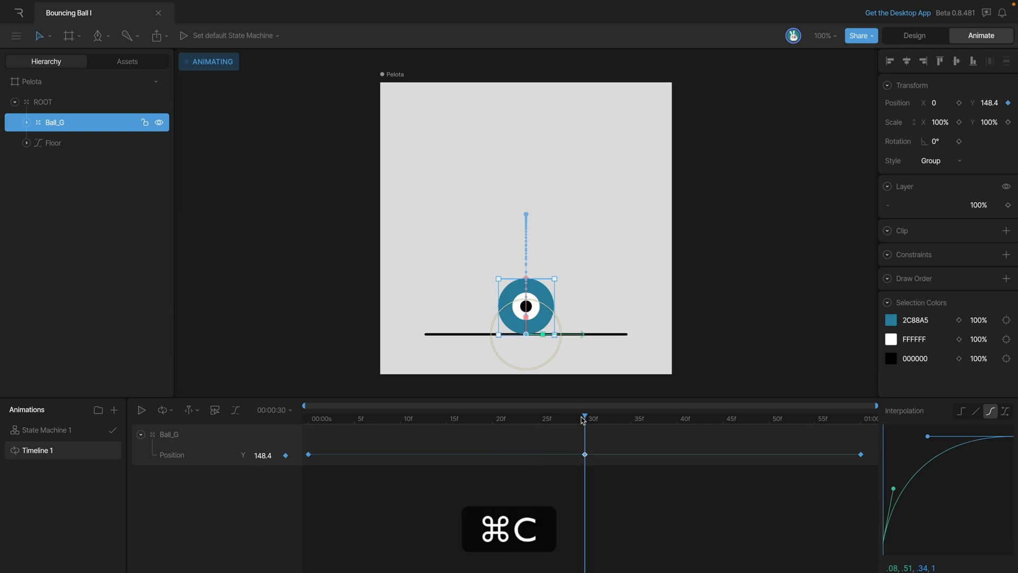
Step: Drag the duplicated floor-level keys apart to about frames 29 and 31 and scrub the ground hold
{"action": "left_click_drag", "start_coordinate": [584, 418], "coordinate": [556, 418]}
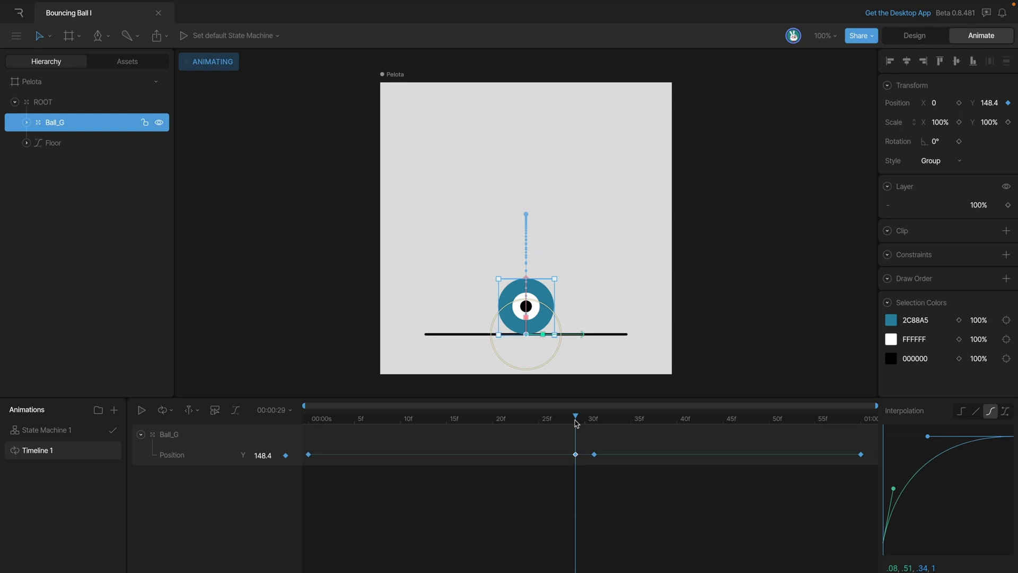
{"action": "left_click", "coordinate": [584, 418]}
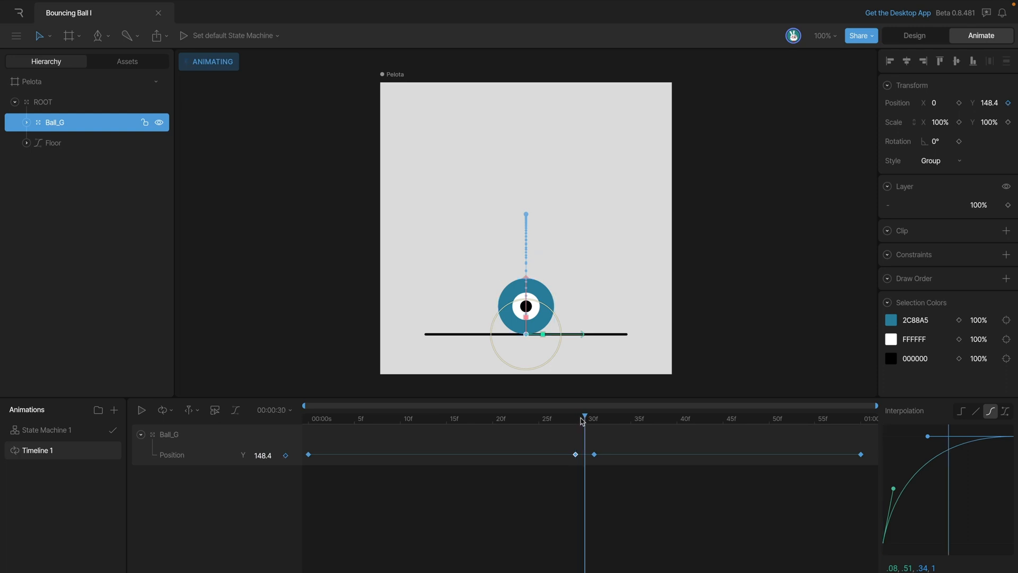